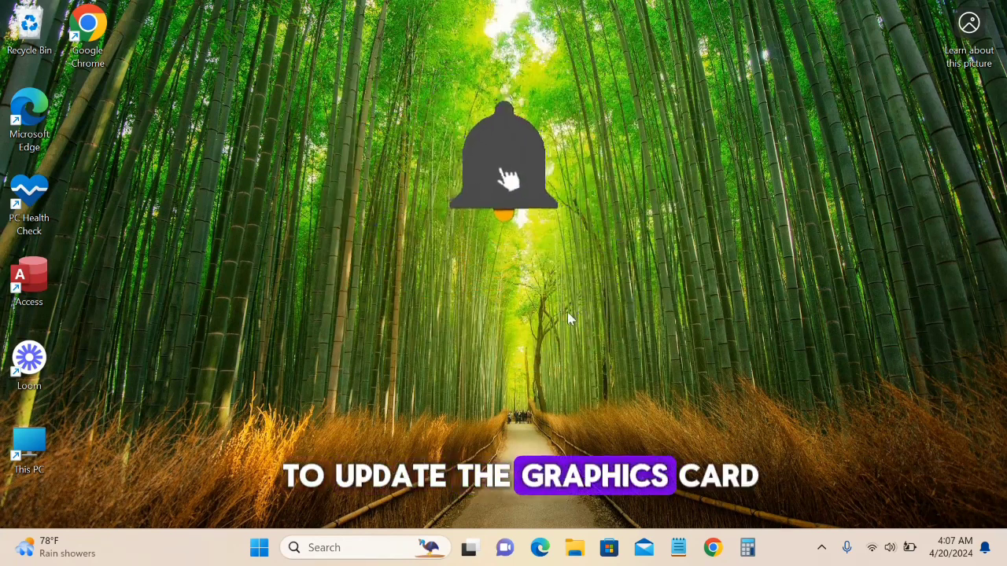
Launch Device Manager by searching 'device Manager' from the Start menu
{"action": "left_click", "coordinate": [258, 548]}
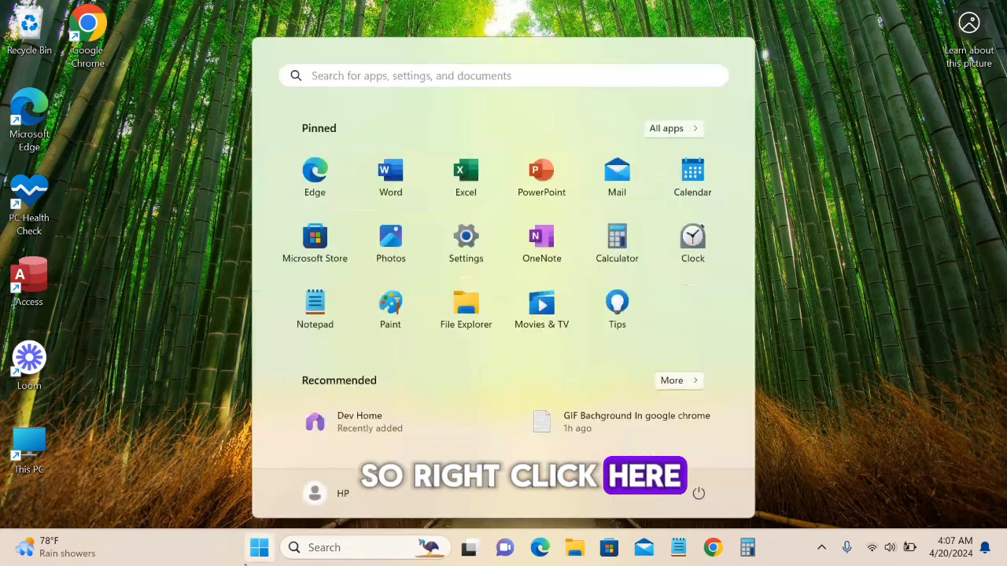
{"action": "type", "text": "device Manager"}
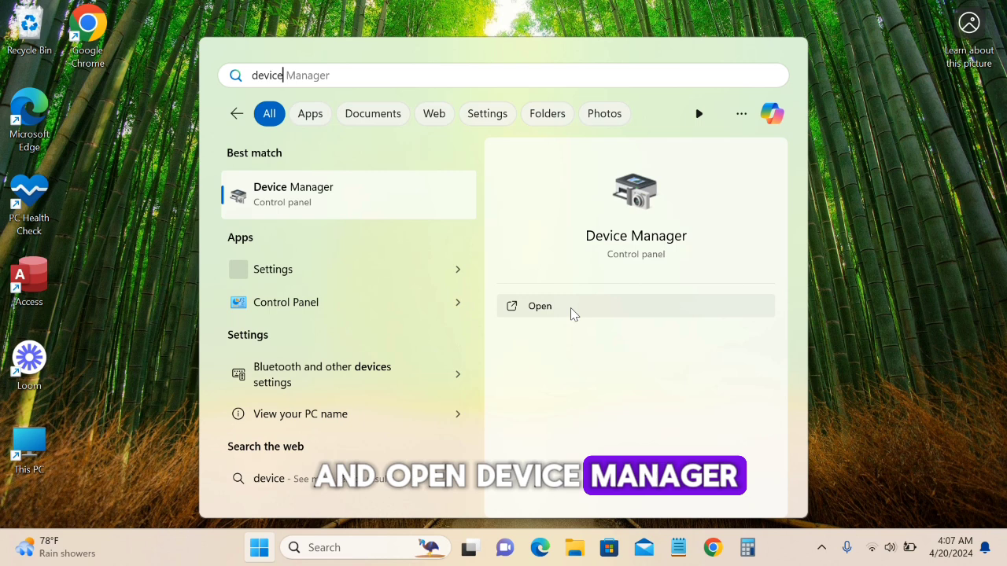
{"action": "left_click", "coordinate": [540, 305]}
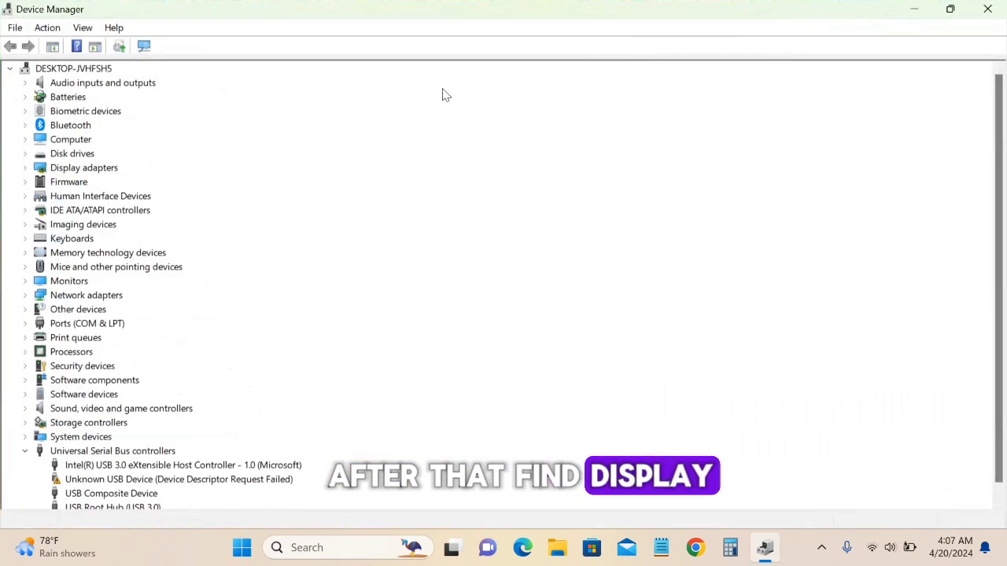
Run an automatic driver update search for Intel(R) HD Graphics 520 under Display adapters
{"action": "left_click", "coordinate": [83, 167]}
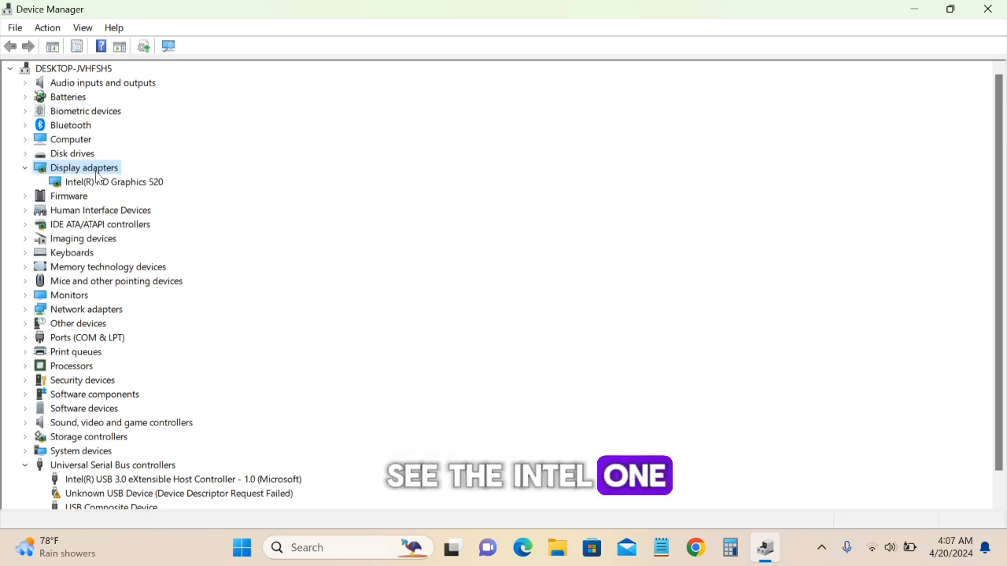
{"action": "right_click", "coordinate": [115, 183]}
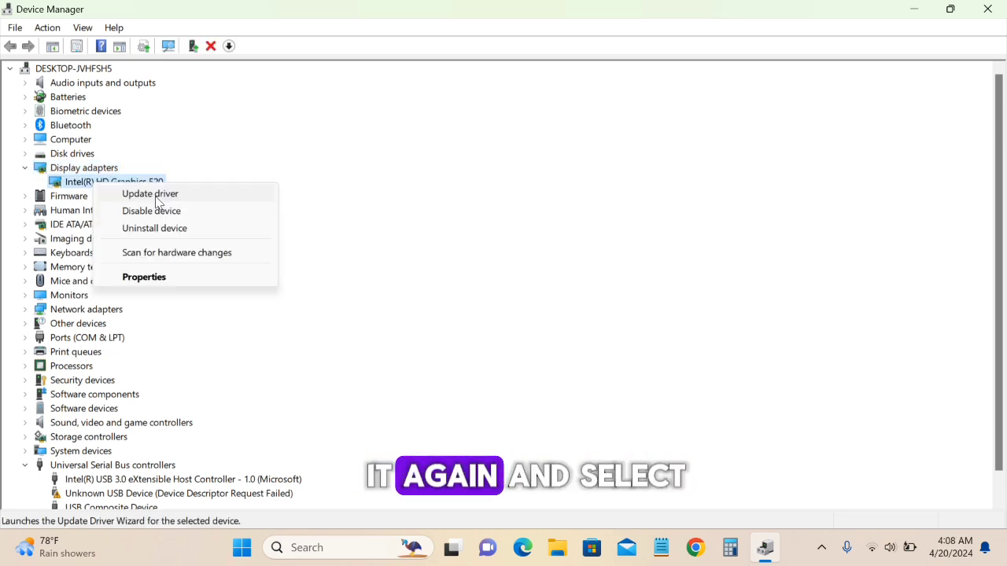
{"action": "left_click", "coordinate": [149, 194]}
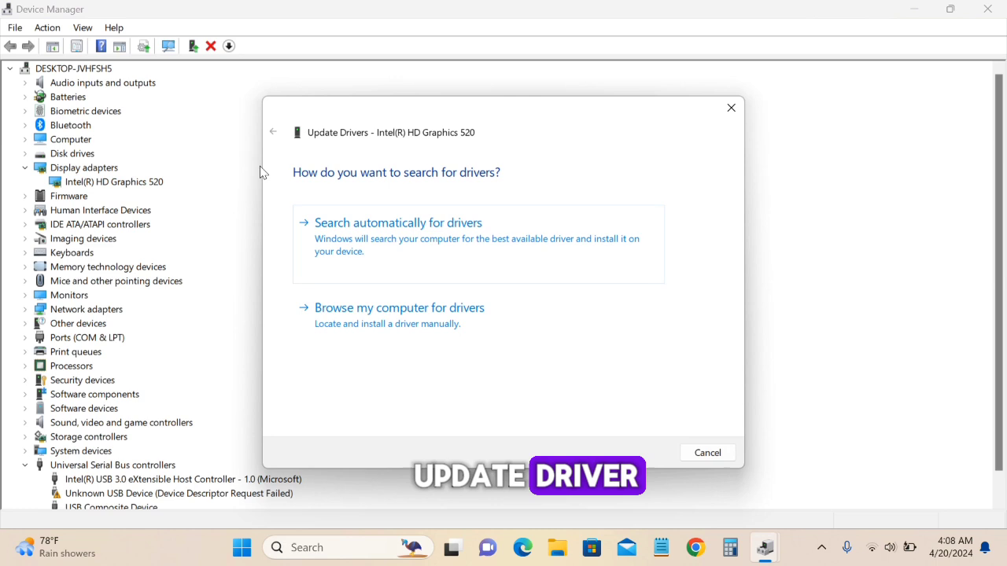
{"action": "mouse_move", "coordinate": [449, 202]}
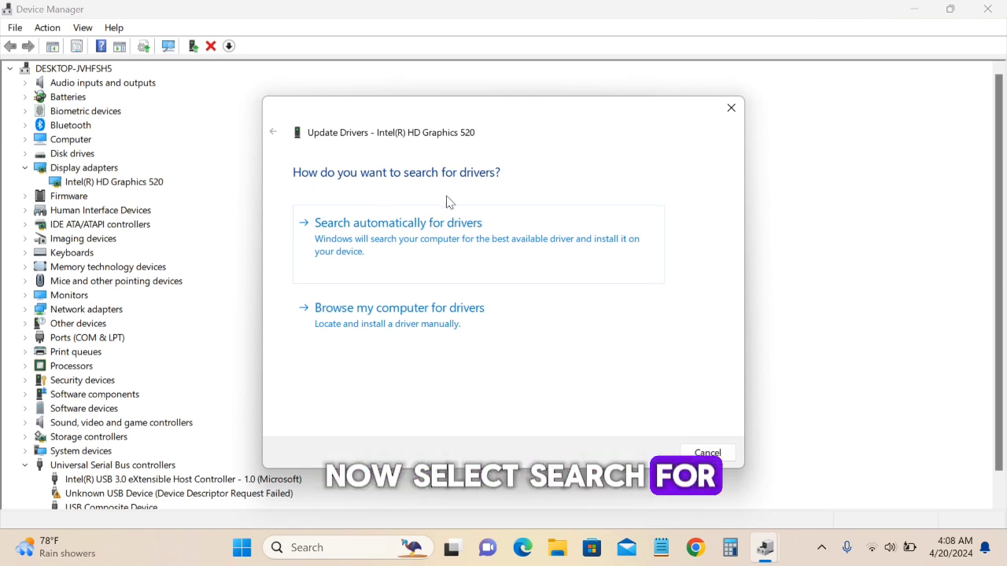
{"action": "left_click", "coordinate": [398, 223]}
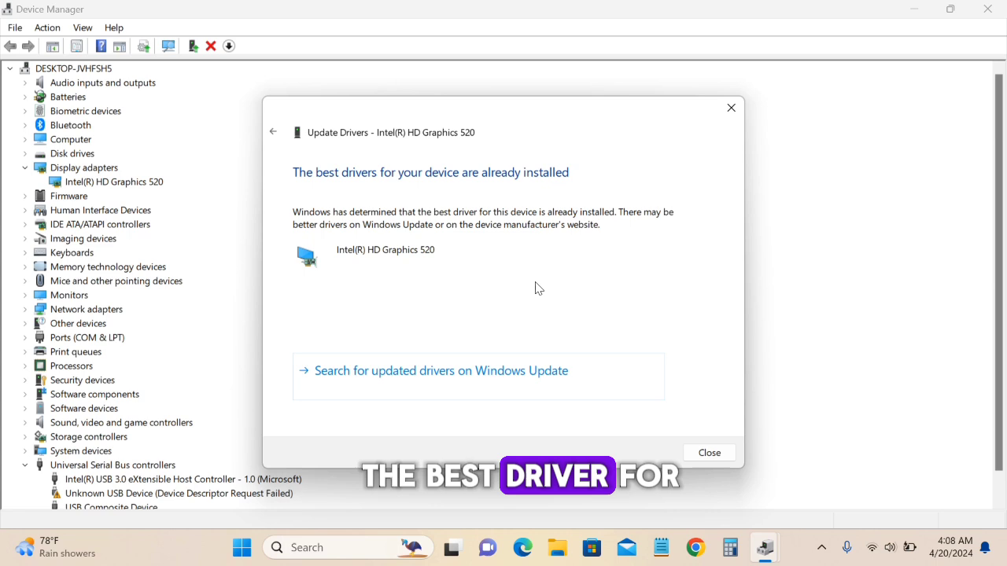
{"action": "mouse_move", "coordinate": [434, 250]}
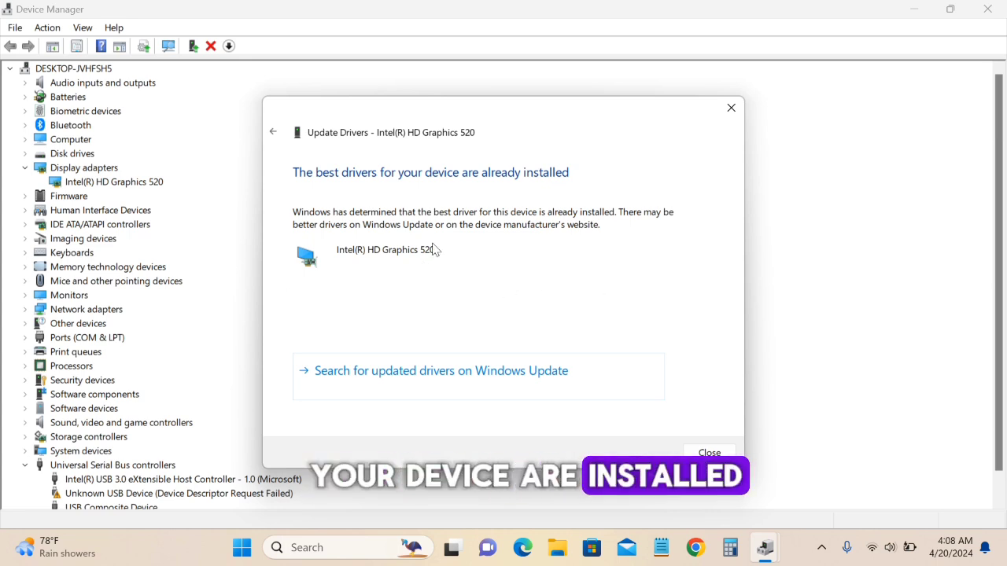
{"action": "mouse_move", "coordinate": [473, 245]}
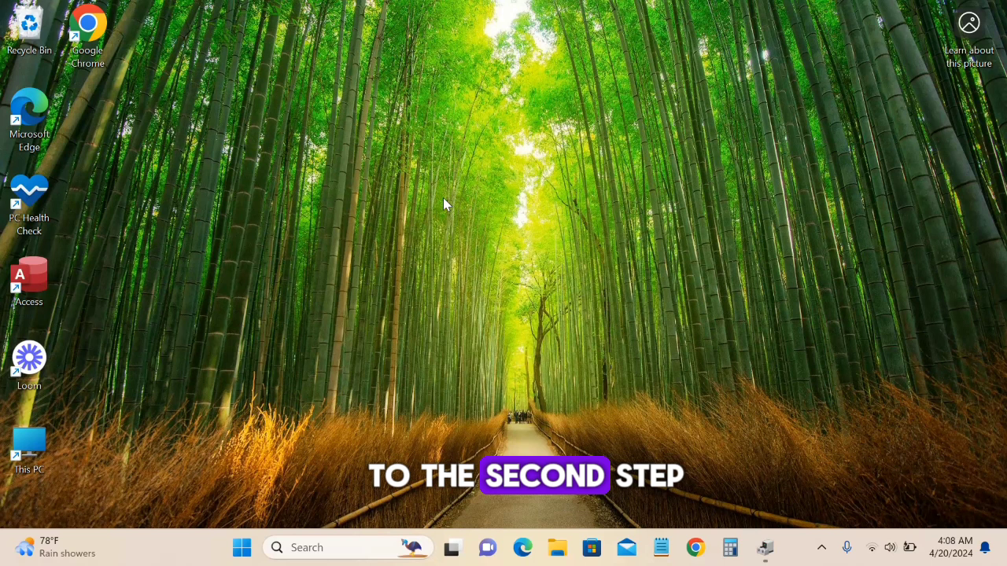
Reach Display settings from the desktop's right-click menu
{"action": "right_click", "coordinate": [444, 204]}
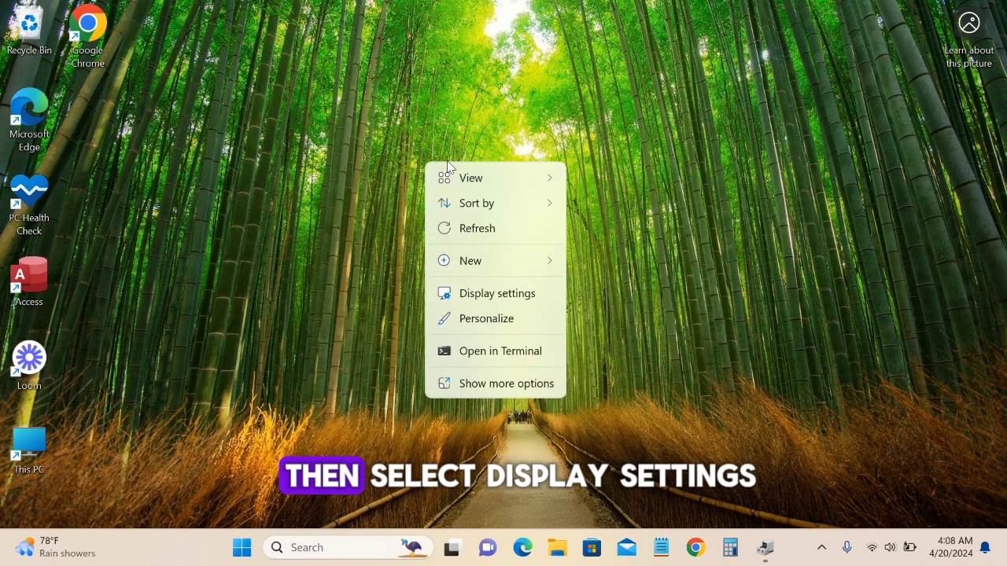
{"action": "mouse_move", "coordinate": [487, 293]}
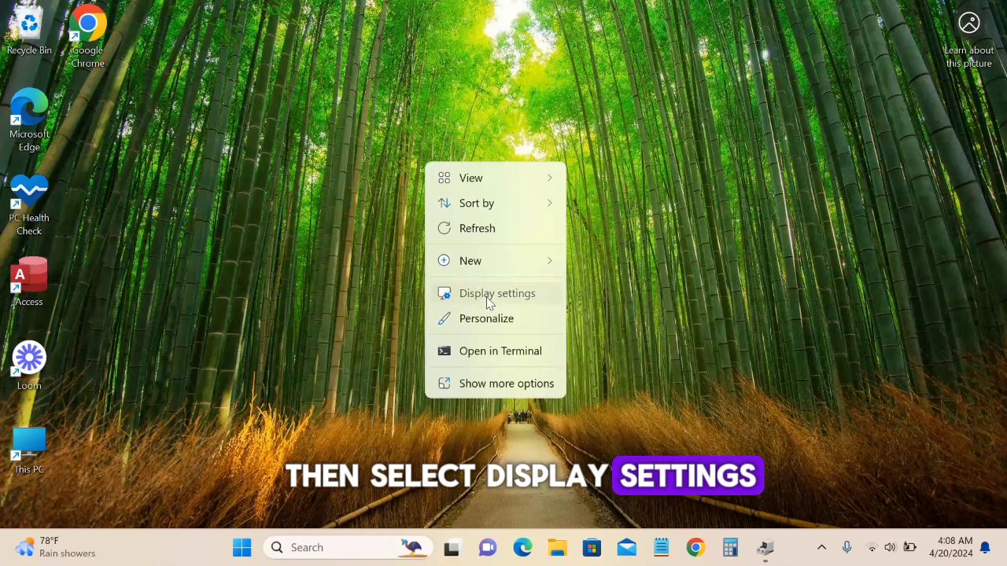
{"action": "left_click", "coordinate": [494, 293]}
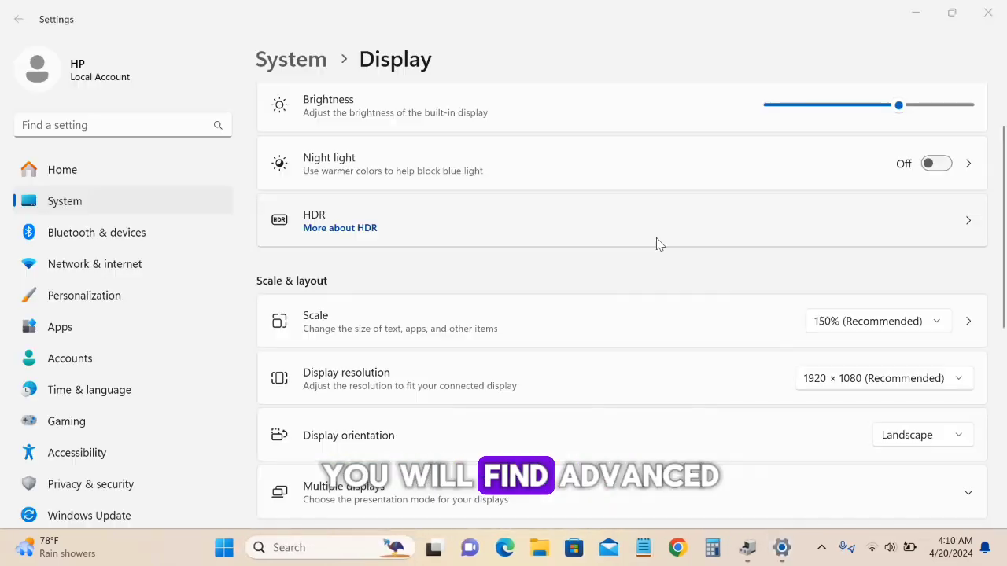
{"action": "mouse_move", "coordinate": [485, 266]}
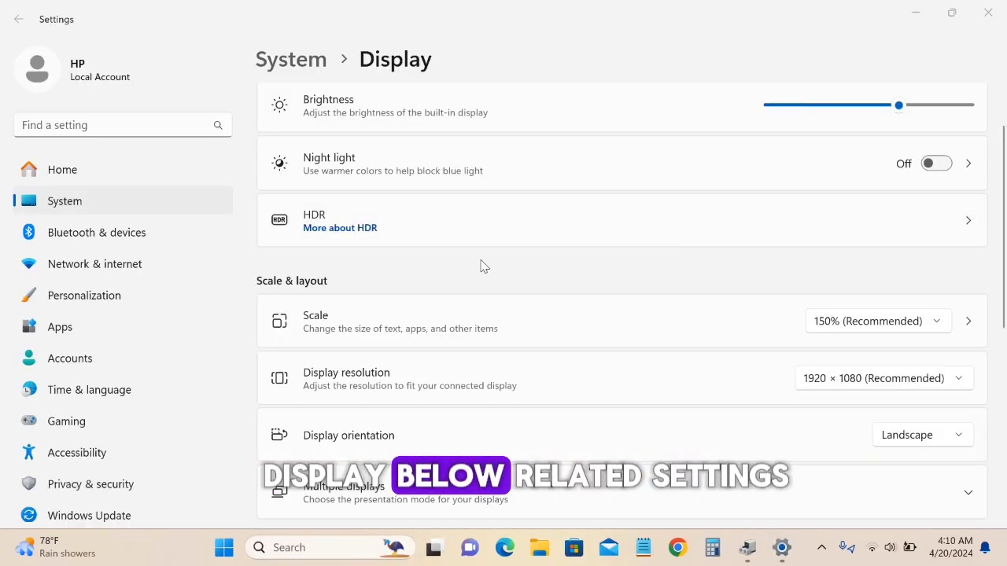
View the Display 1 adapter properties via Advanced display, showing 128 MB dedicated video memory
{"action": "scroll", "scroll_direction": "down", "scroll_amount": 3}
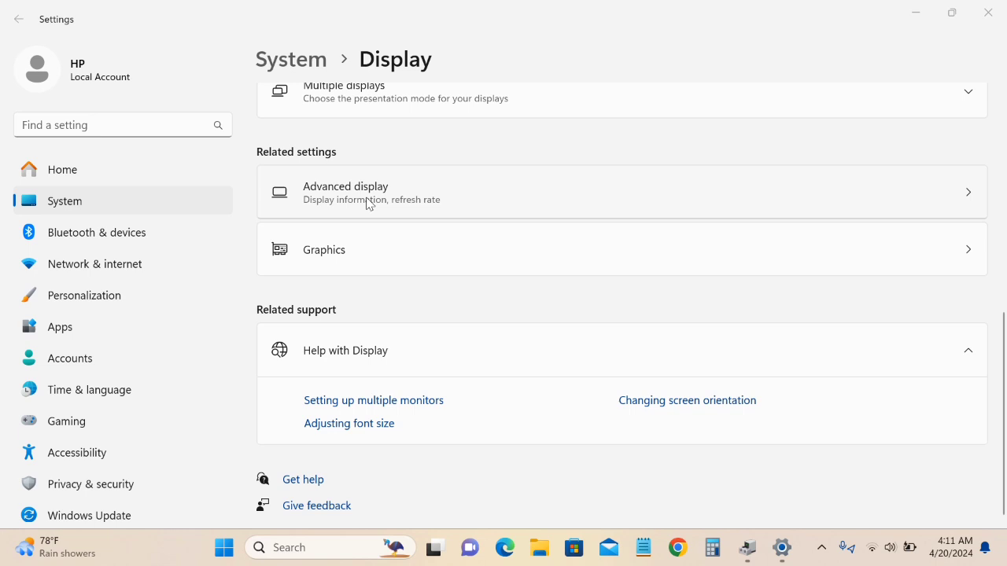
{"action": "left_click", "coordinate": [347, 192]}
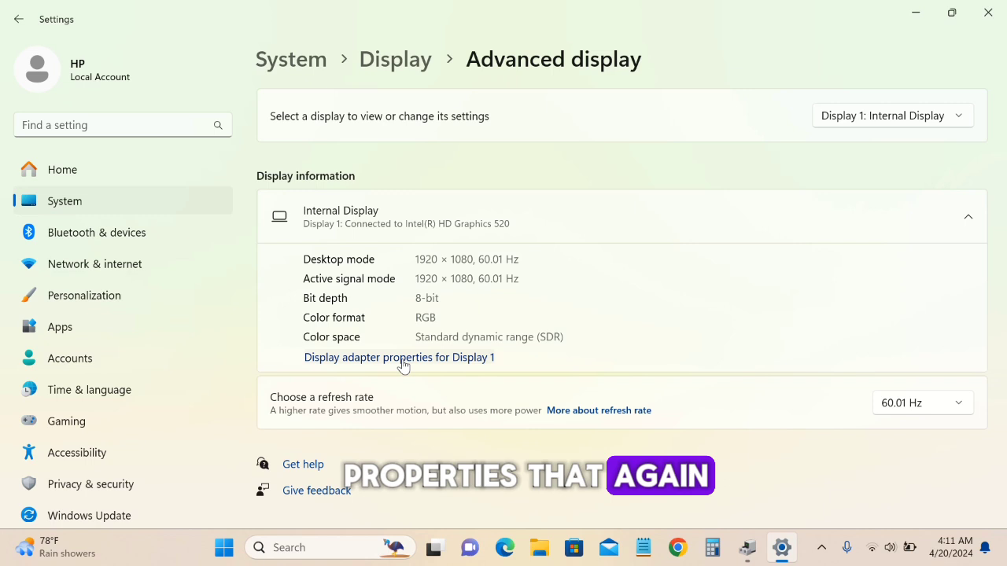
{"action": "left_click", "coordinate": [399, 357]}
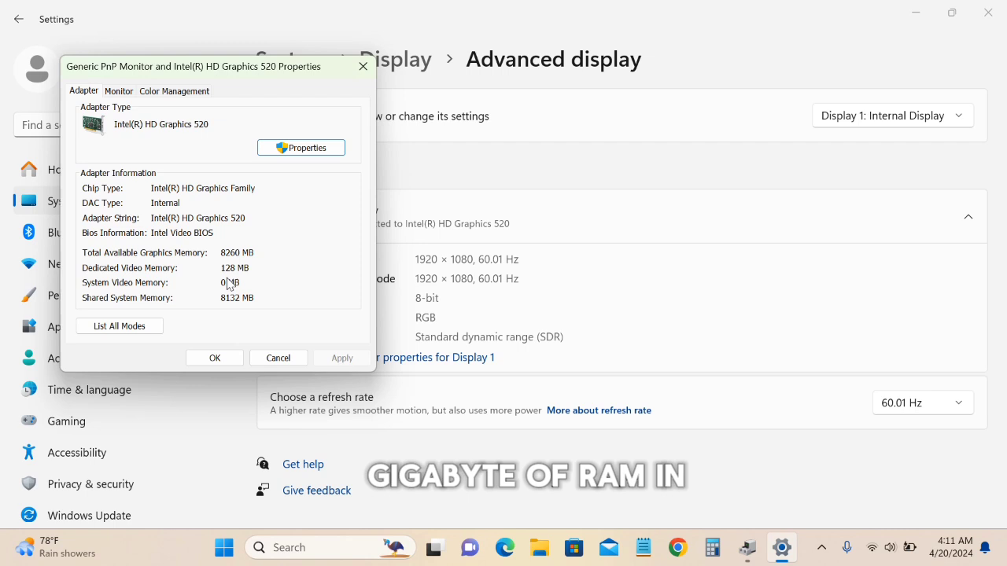
{"action": "mouse_move", "coordinate": [255, 266]}
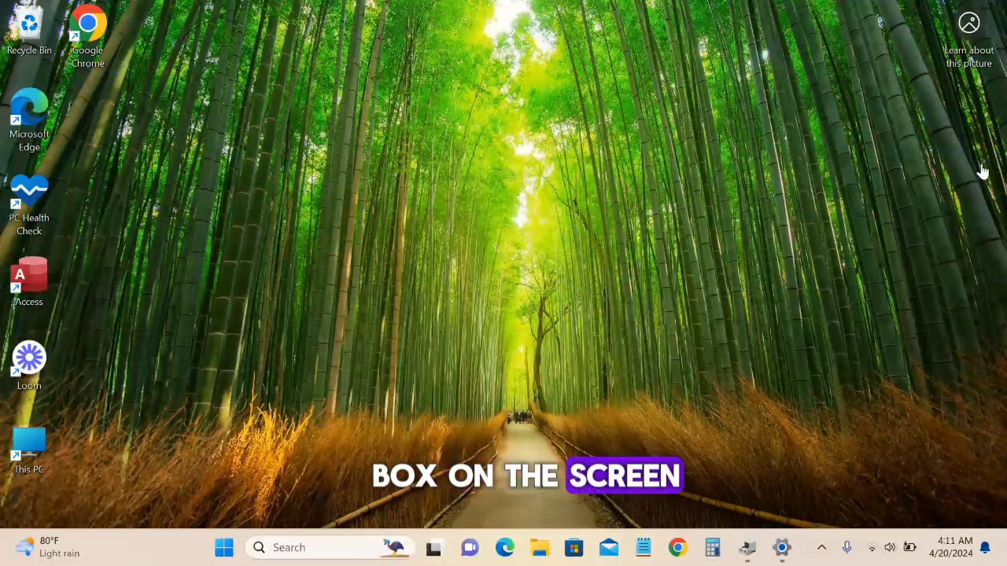
Launch Registry Editor through the Run dialog with 'regedit'
{"action": "key", "text": "Win+r"}
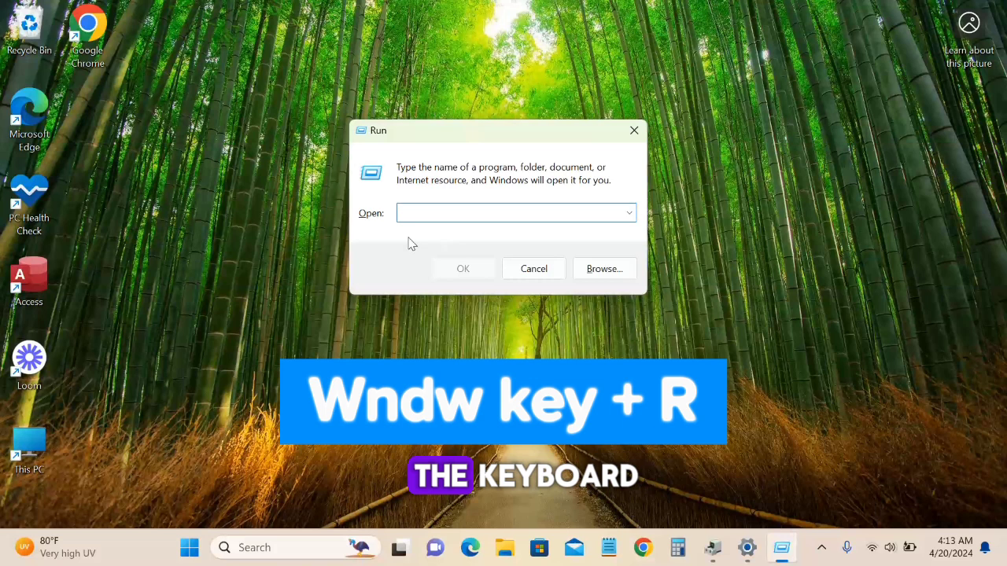
{"action": "type", "text": "rege"}
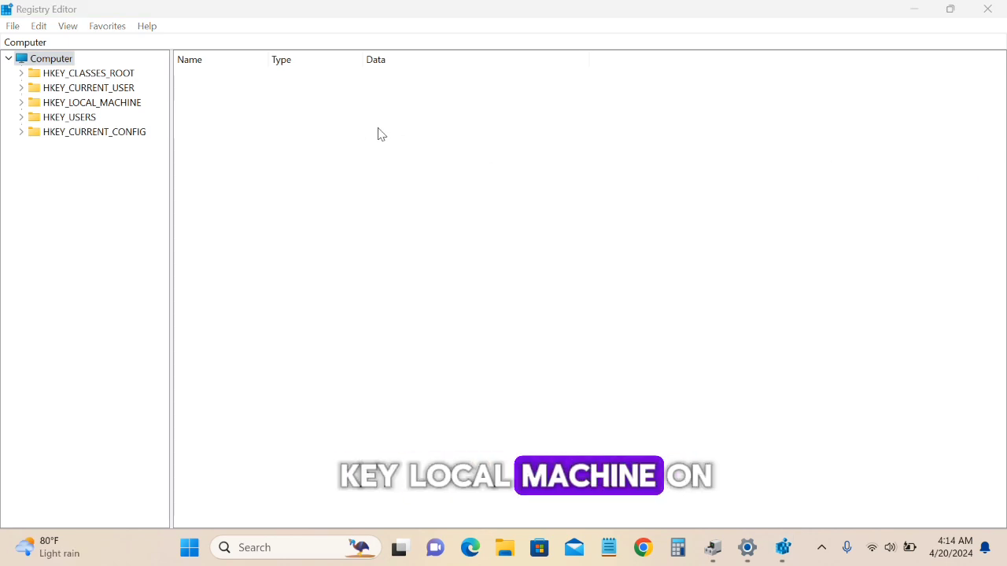
Create a new key named GMM under HKEY_LOCAL_MACHINE\SOFTWARE\Intel
{"action": "left_click", "coordinate": [22, 103]}
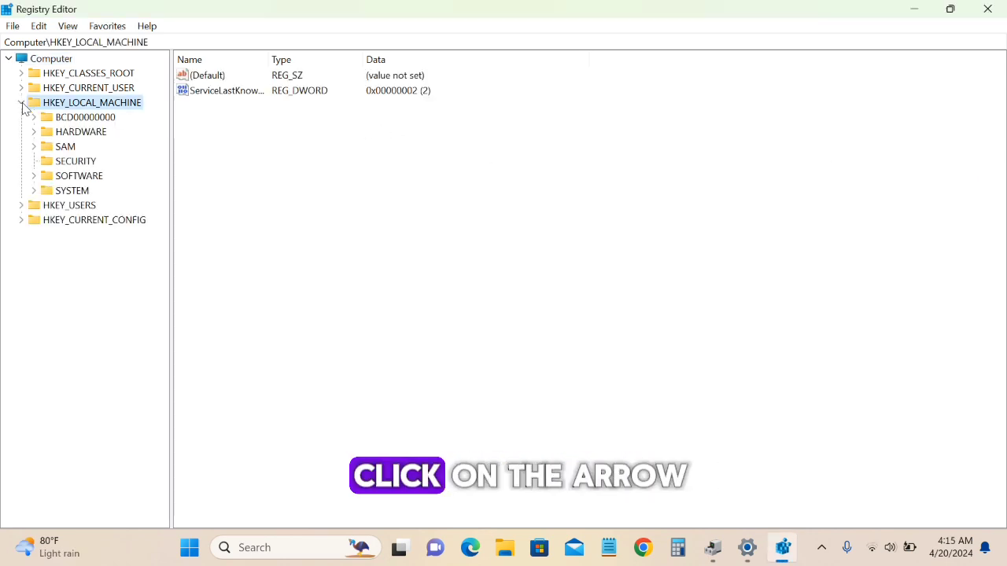
{"action": "left_click", "coordinate": [22, 102]}
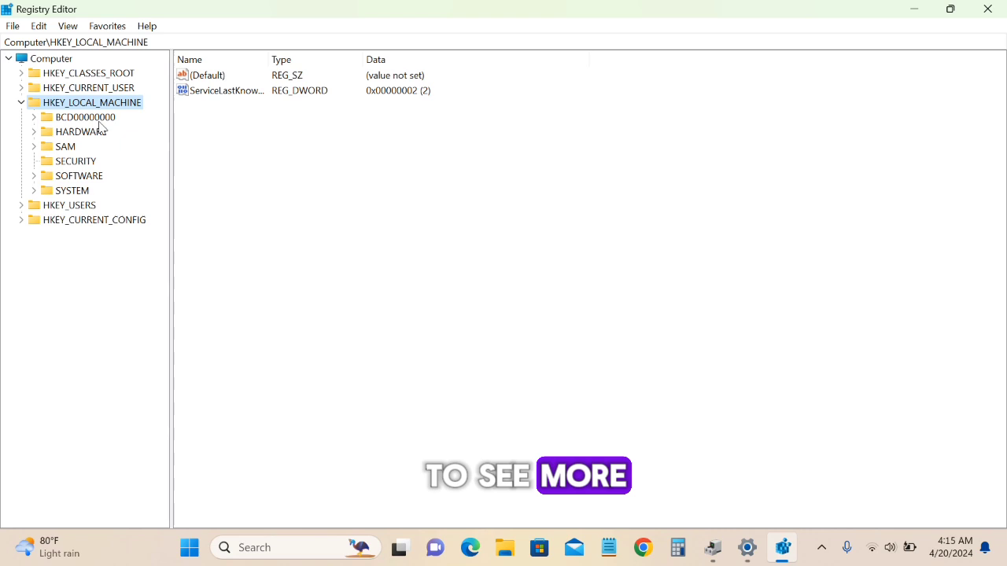
{"action": "left_click", "coordinate": [79, 176]}
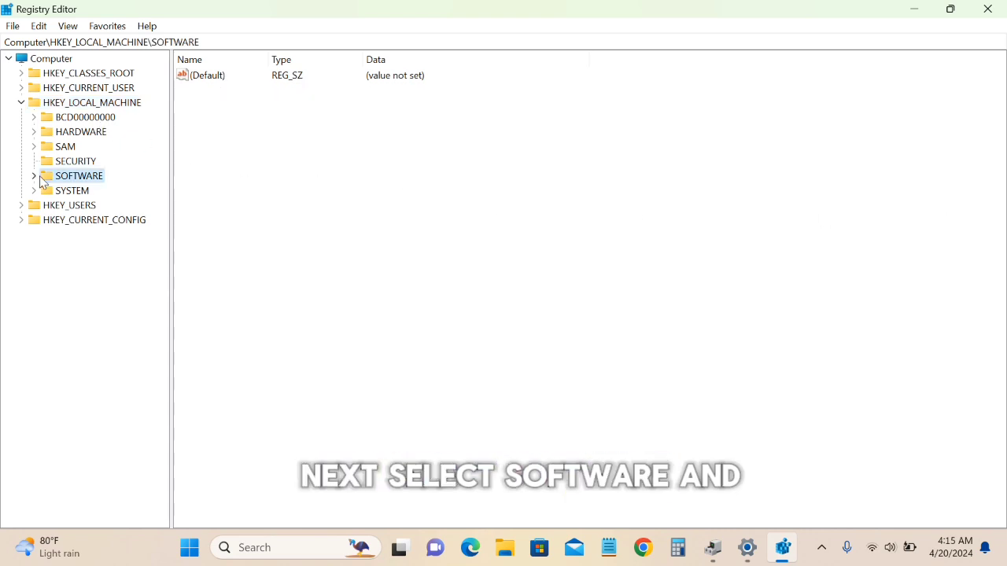
{"action": "left_click", "coordinate": [35, 176]}
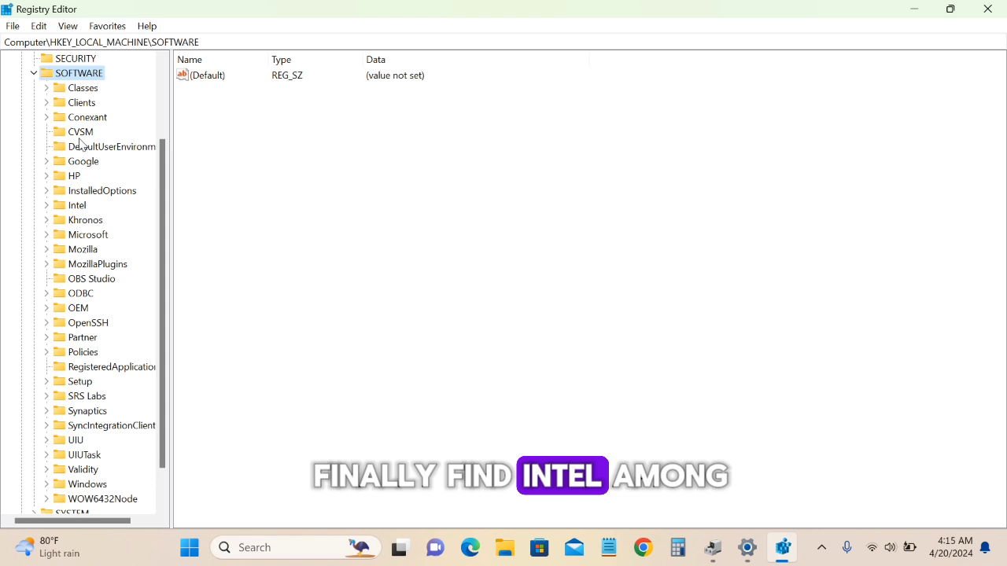
{"action": "right_click", "coordinate": [77, 205]}
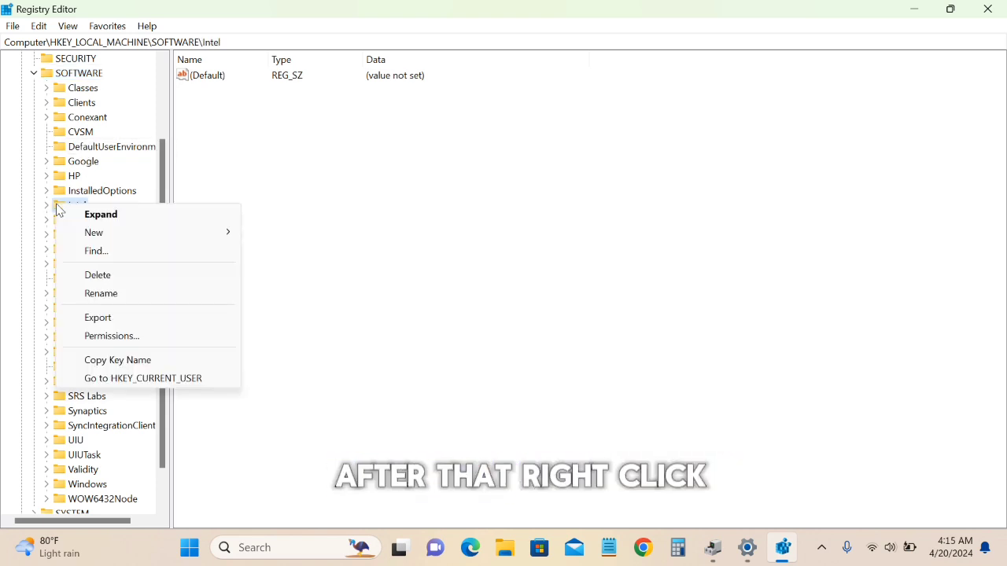
{"action": "mouse_move", "coordinate": [129, 223]}
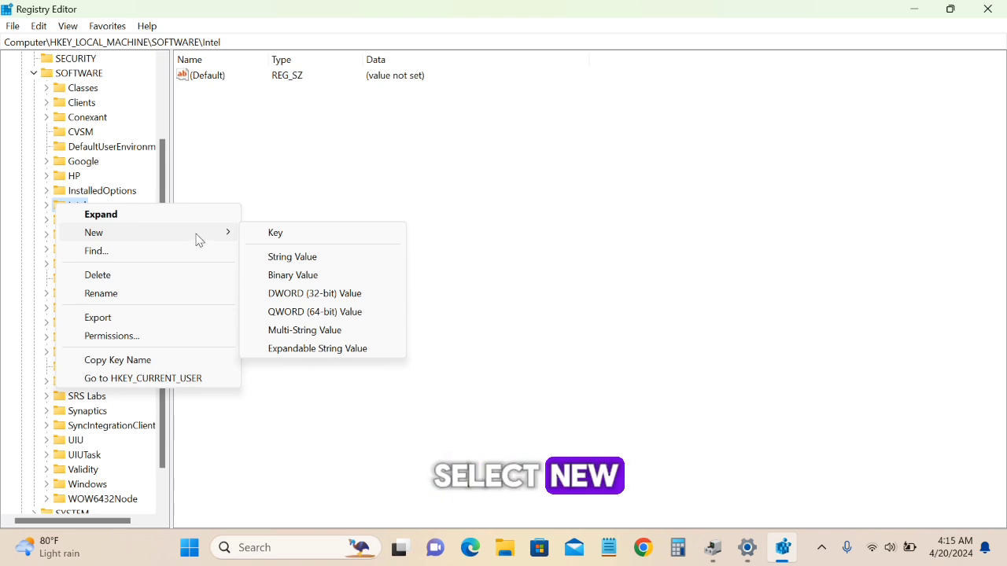
{"action": "left_click", "coordinate": [275, 233]}
{"action": "type", "text": "GMM"}
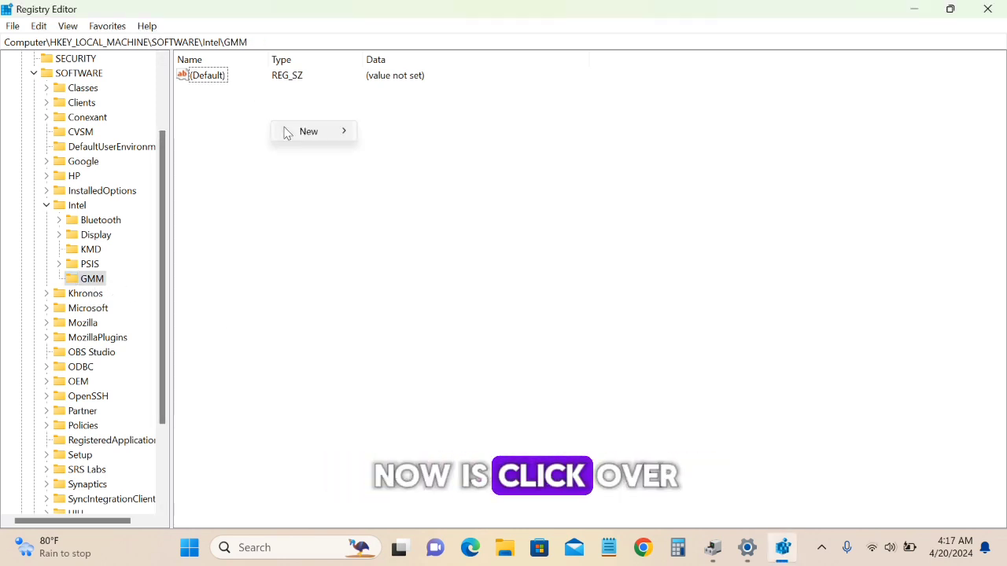
{"action": "mouse_move", "coordinate": [308, 133]}
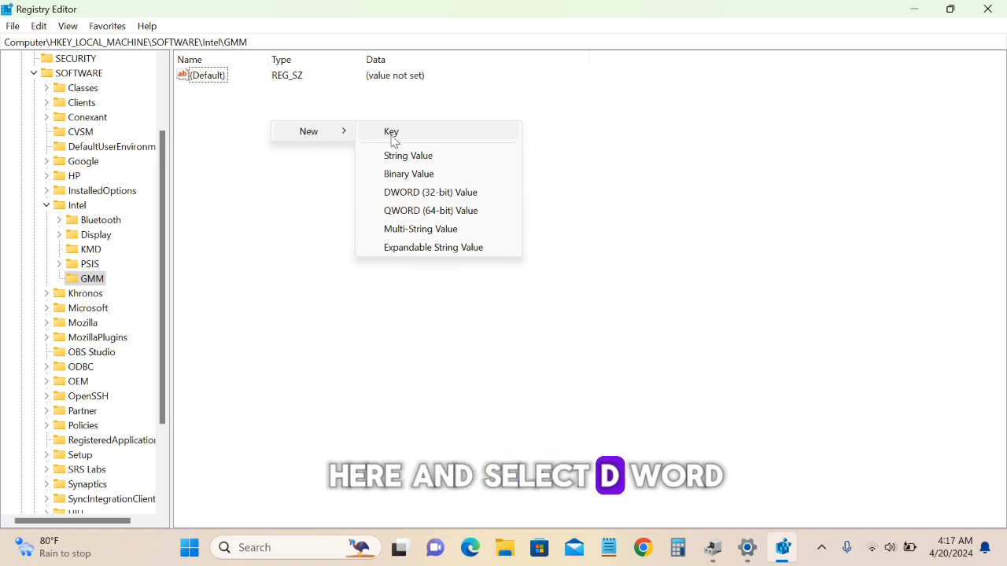
Add a DWORD value DedicatedSegmentSize in GMM and bring up its Modify dialog
{"action": "left_click", "coordinate": [432, 192]}
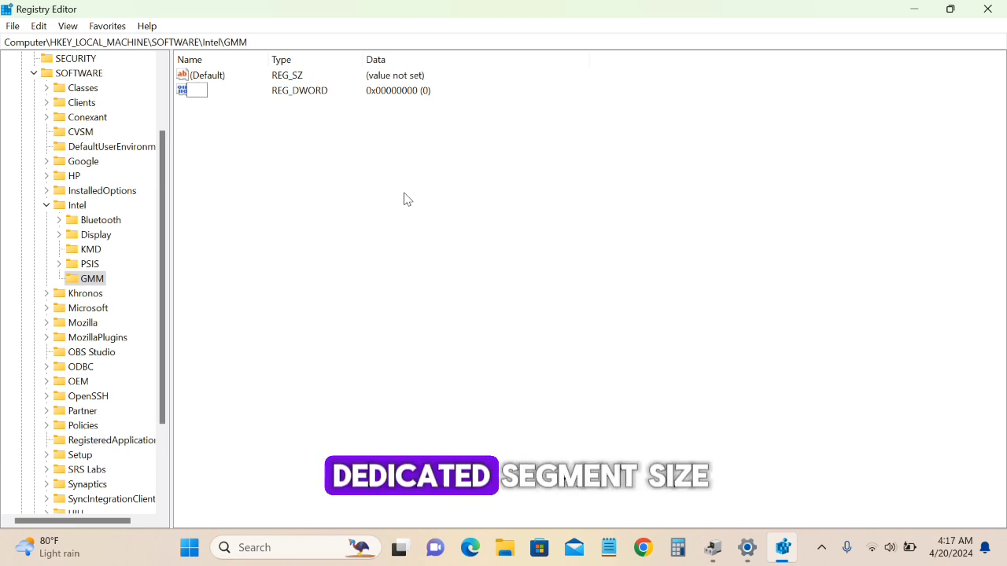
{"action": "type", "text": "DedicatedSegmentSize"}
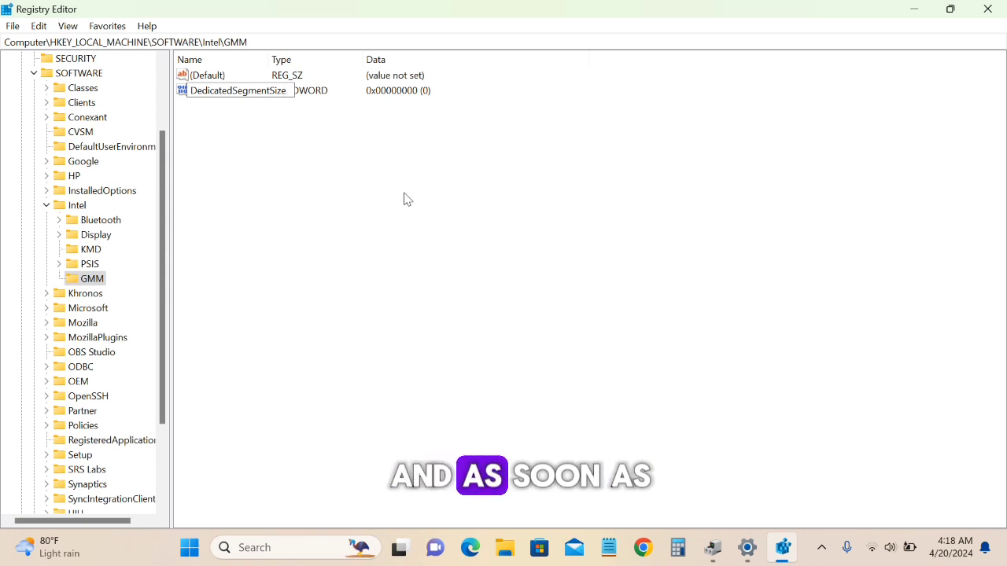
{"action": "right_click", "coordinate": [236, 90]}
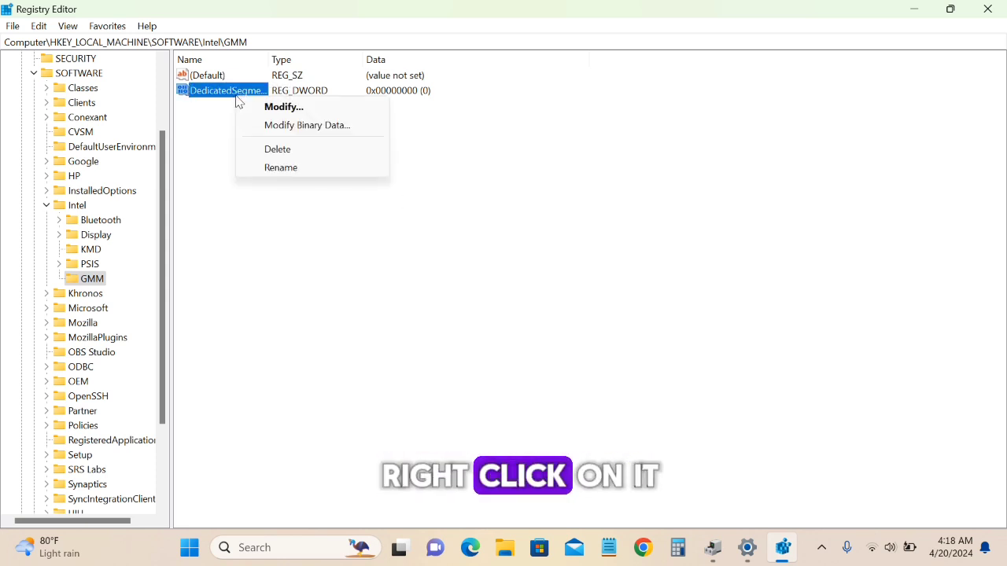
{"action": "left_click", "coordinate": [284, 107]}
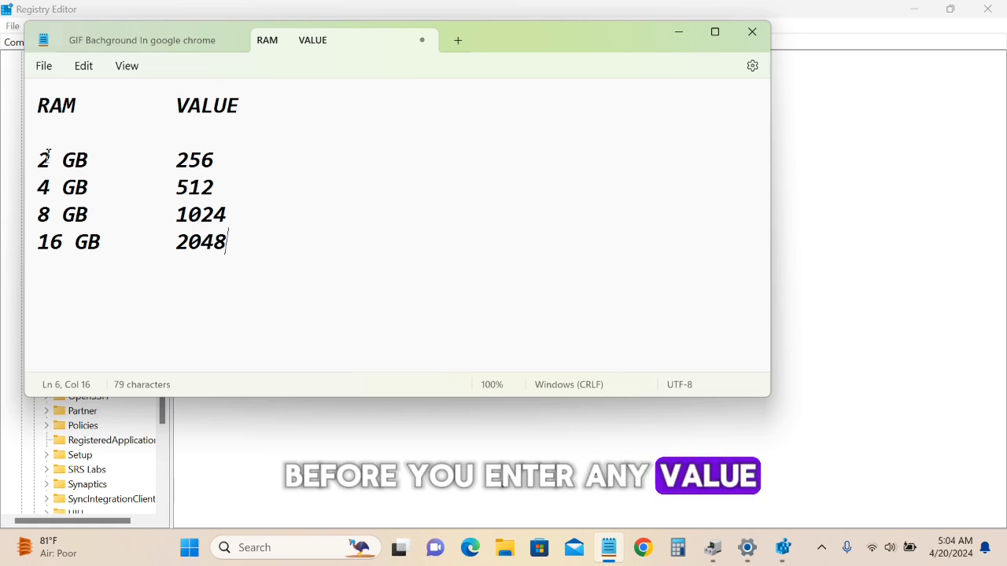
Look up the matching value in the Notepad RAM table (2 GB 256 up to 16 GB 2048)
{"action": "double_click", "coordinate": [74, 161]}
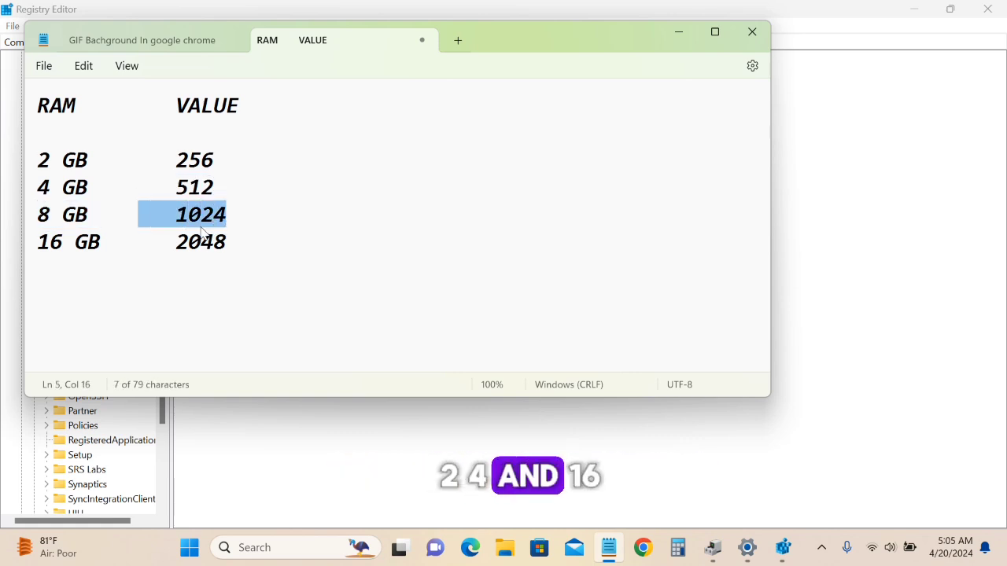
{"action": "double_click", "coordinate": [69, 243]}
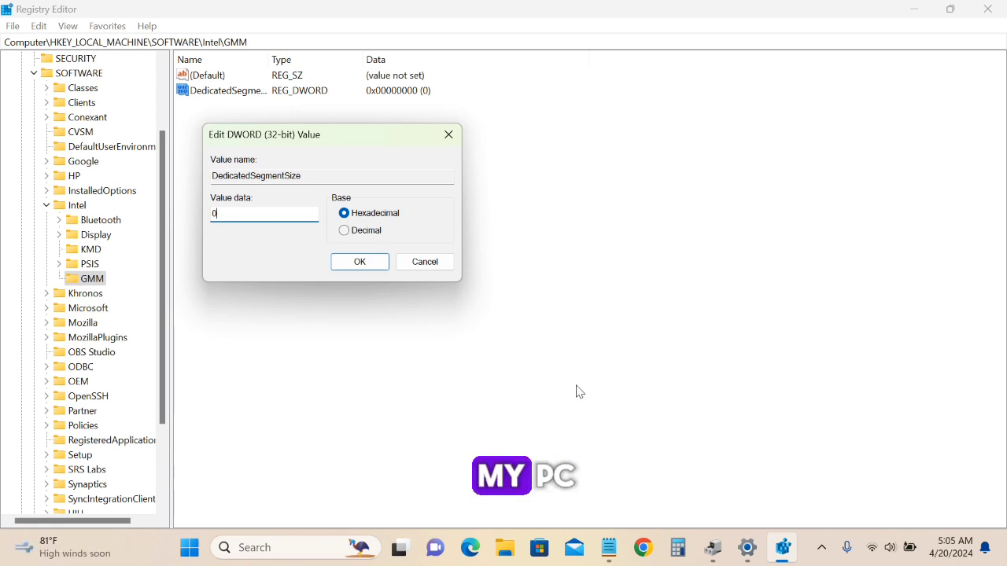
Set DedicatedSegmentSize value data to 2048, confirm it and close Registry Editor
{"action": "type", "text": "20"}
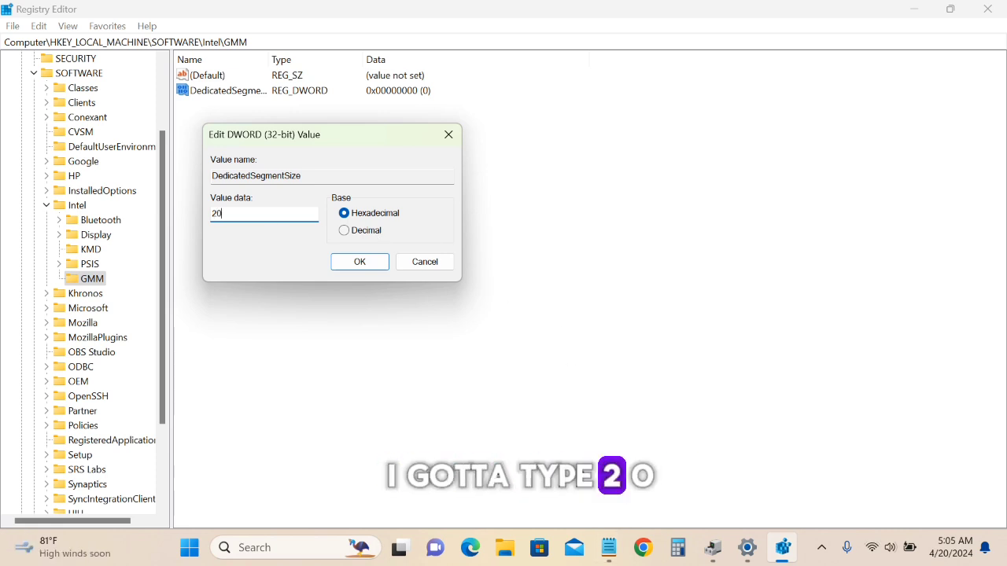
{"action": "type", "text": "48"}
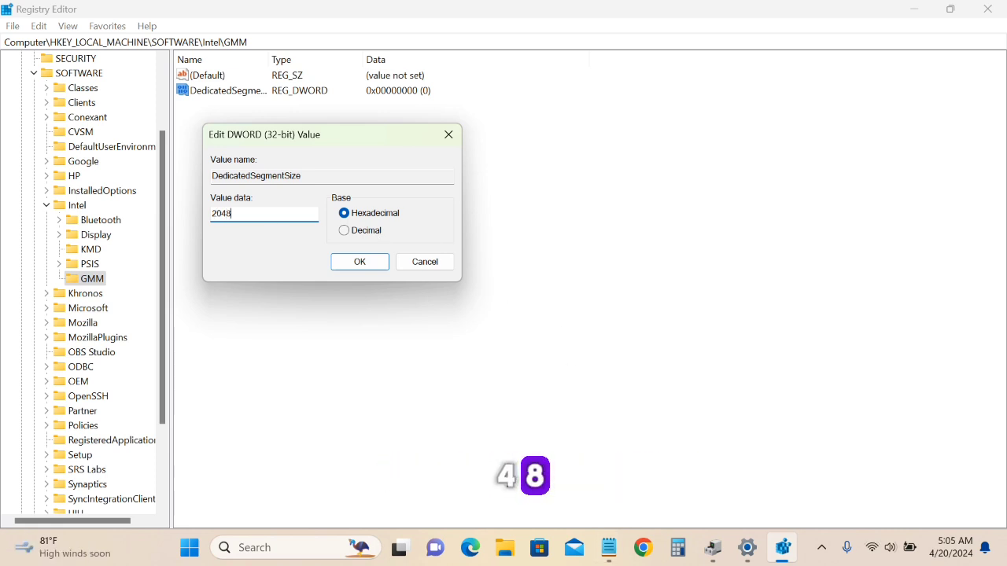
{"action": "left_click", "coordinate": [359, 261]}
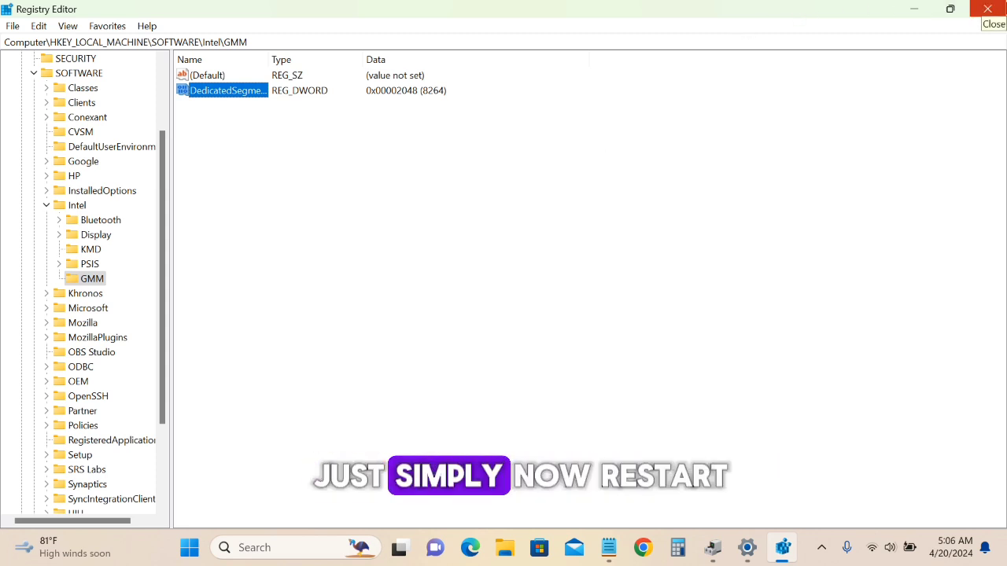
{"action": "left_click", "coordinate": [994, 24]}
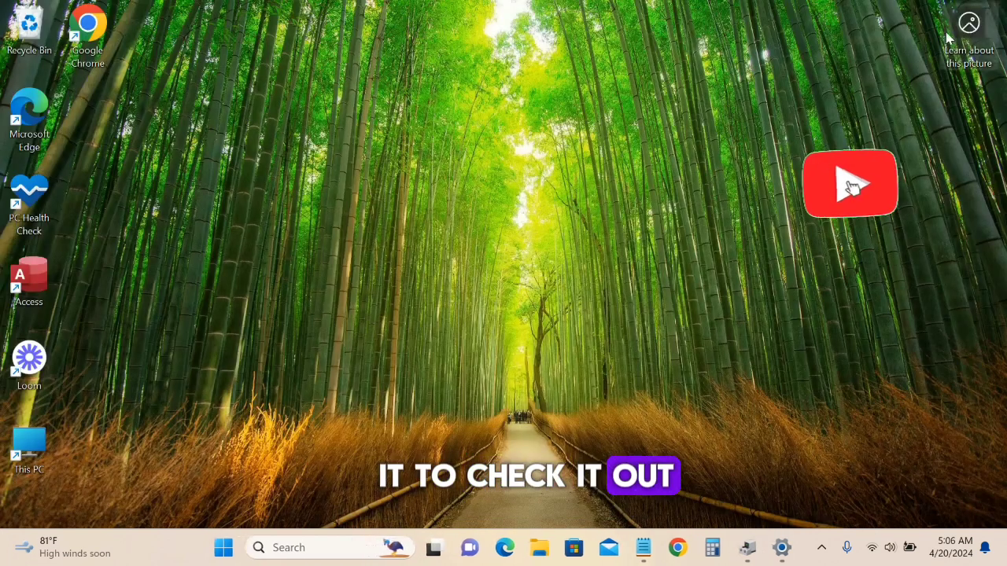